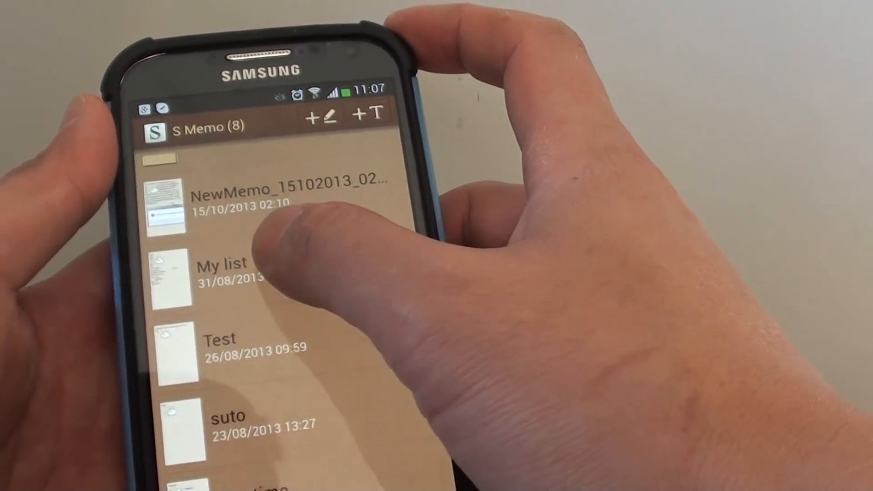
# Scroll the notes list down until the Fun time note is visible
pyautogui.scroll(3)
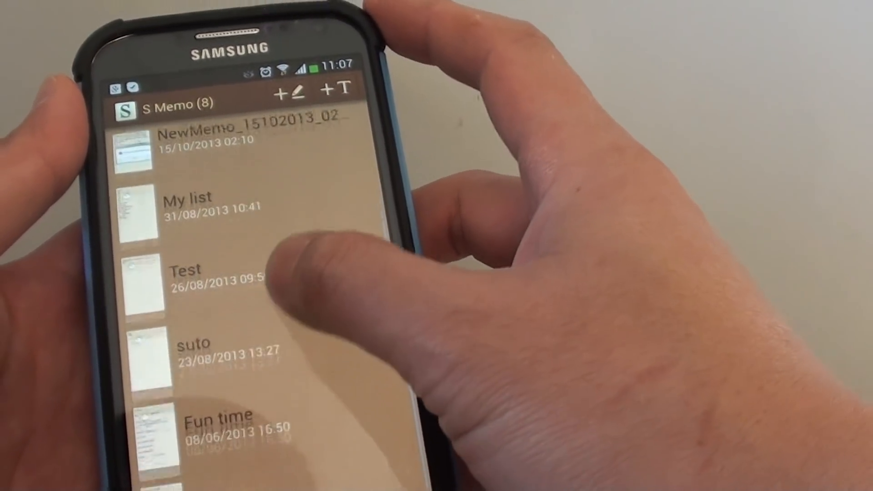
pyautogui.scroll(3)
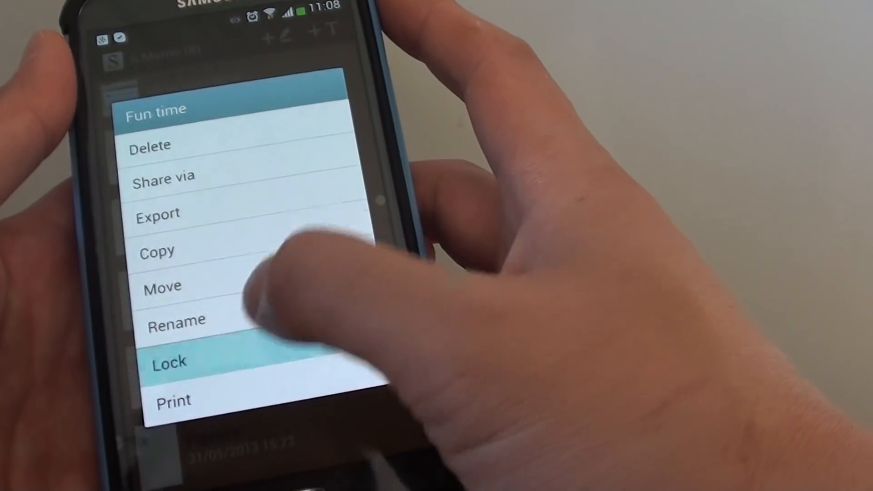
# Choose Lock for the Fun time note, bringing up the password dialog
pyautogui.click(170, 361)
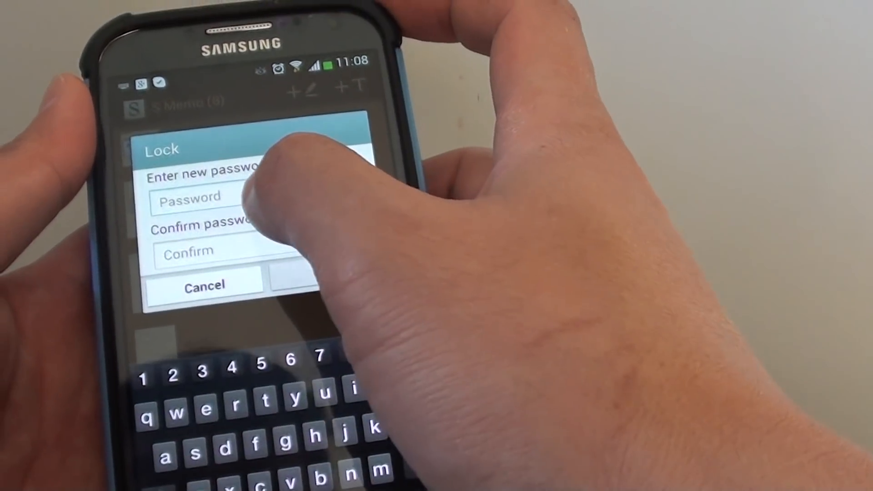